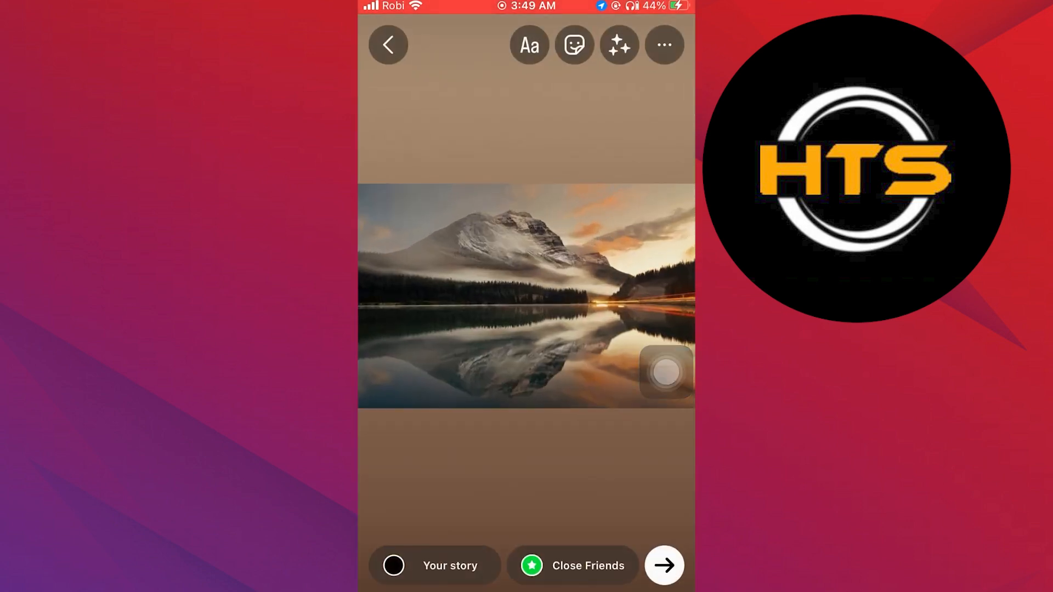
Step: Reveal the sticker tray over the mountain-lake photo story draft
left_click(574, 44)
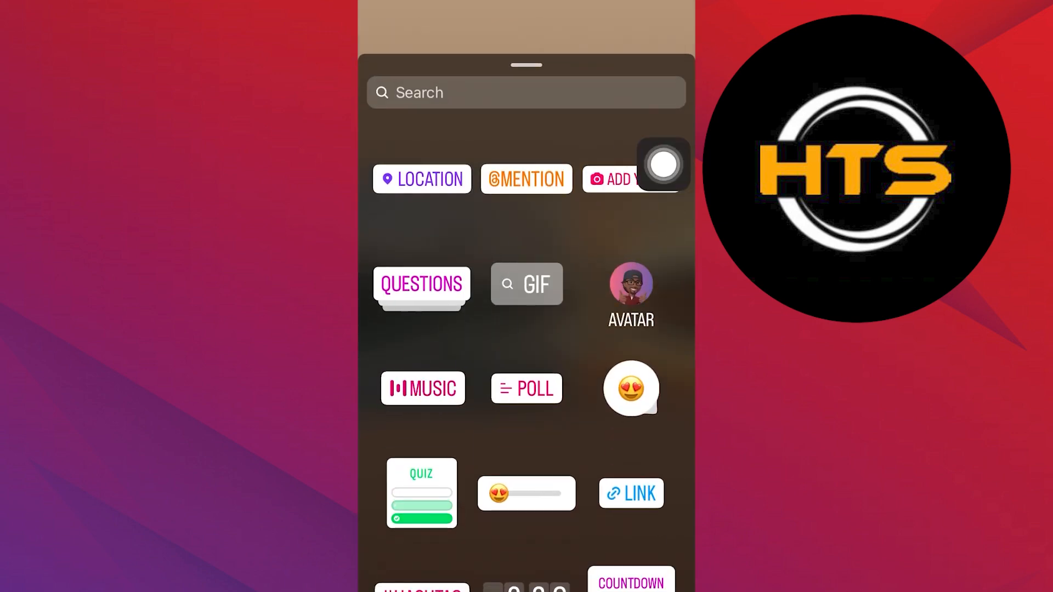
Step: Choose the MUSIC sticker and select Dandelions by Ruth B. from the For you list
left_click(422, 388)
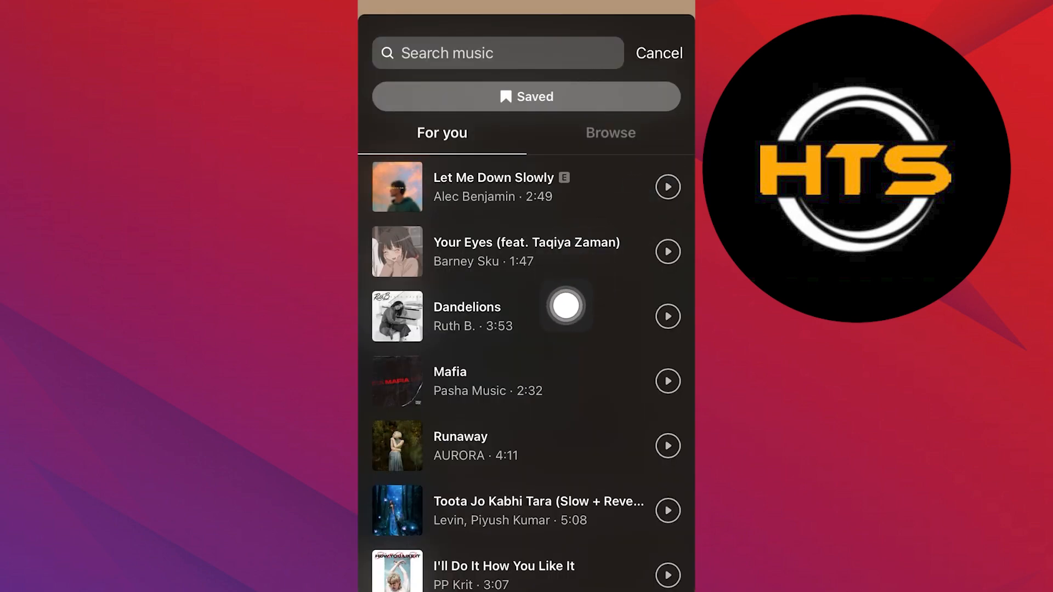
left_click(467, 316)
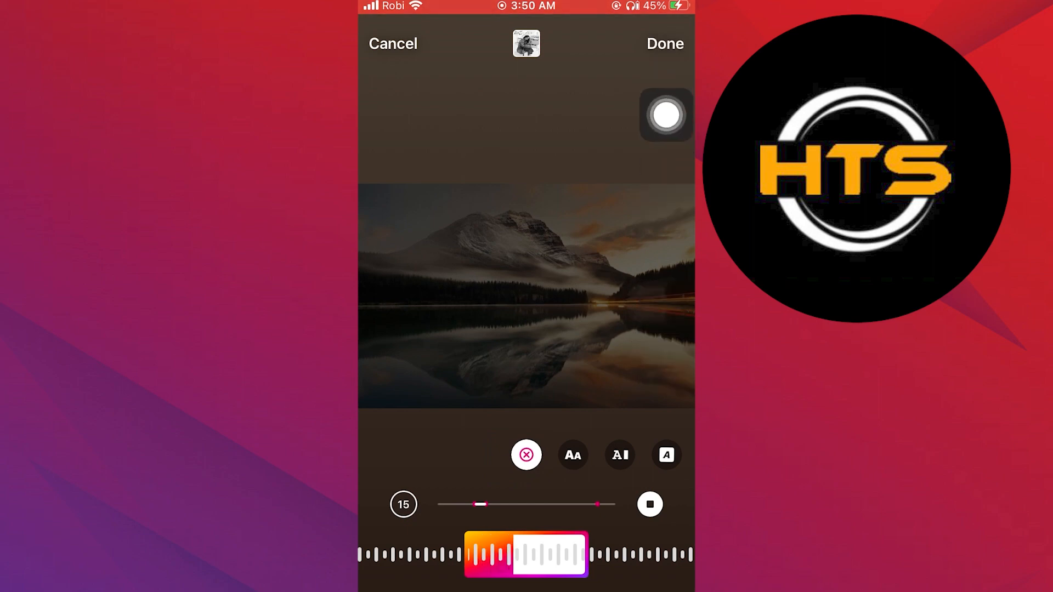
Step: Confirm Dandelions with no sticker shown and publish the photo to Your Story
left_click(663, 43)
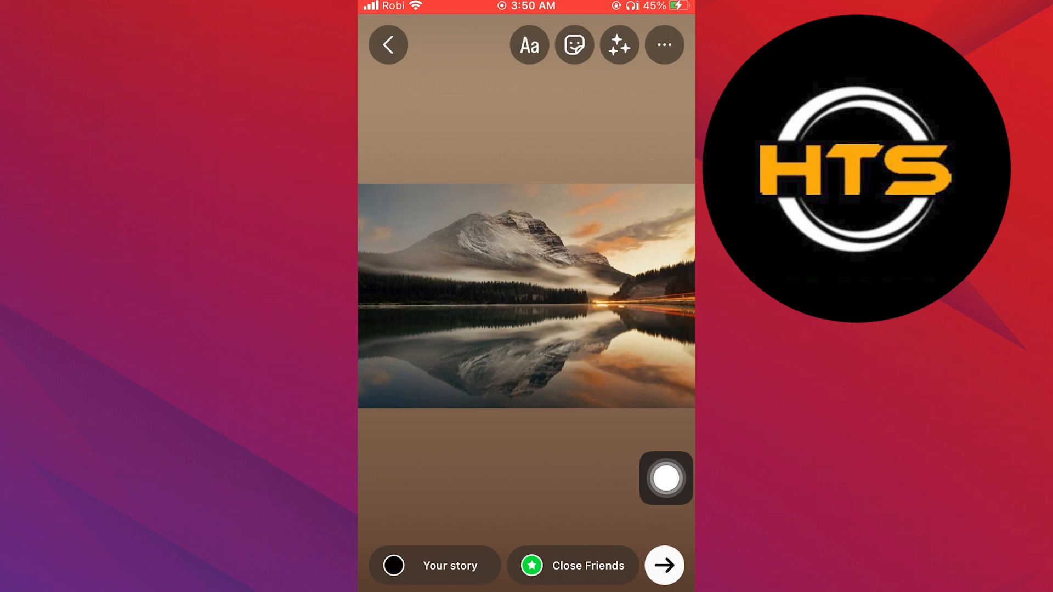
left_click(663, 566)
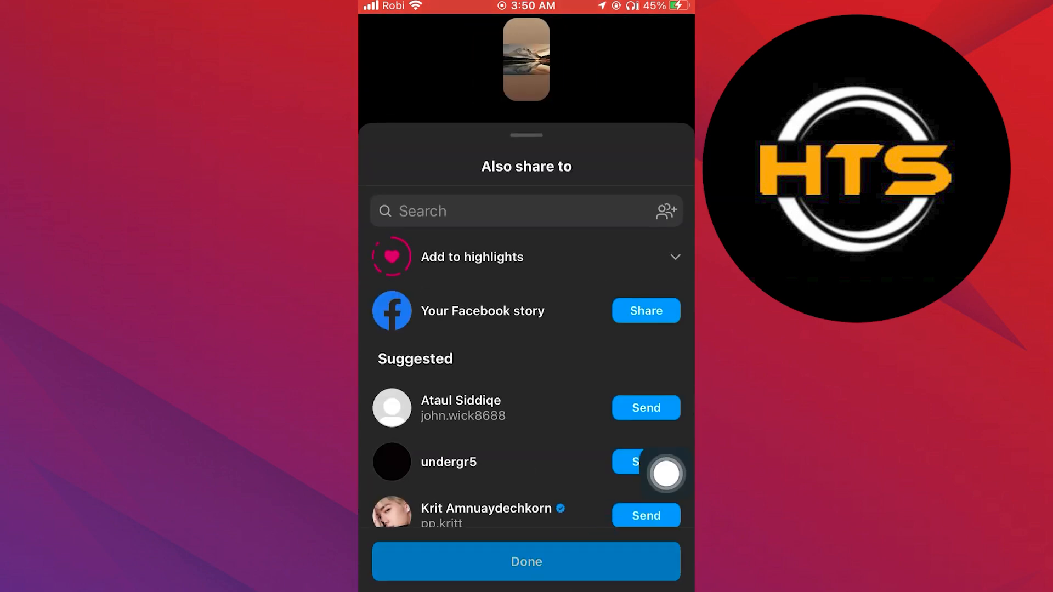
left_click(525, 561)
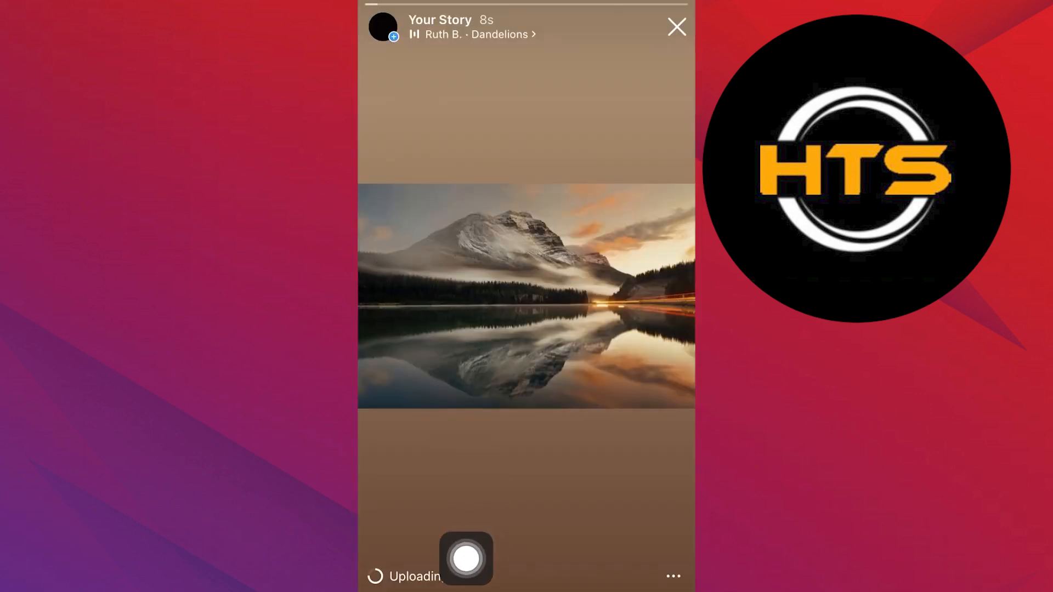
left_click_drag(466, 558, 425, 72)
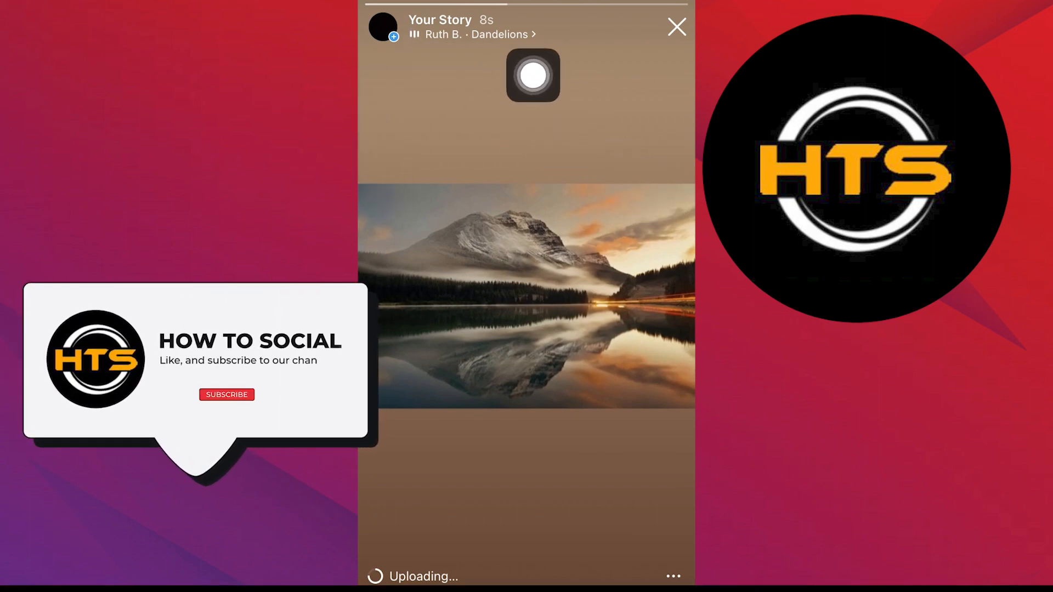
left_click(226, 394)
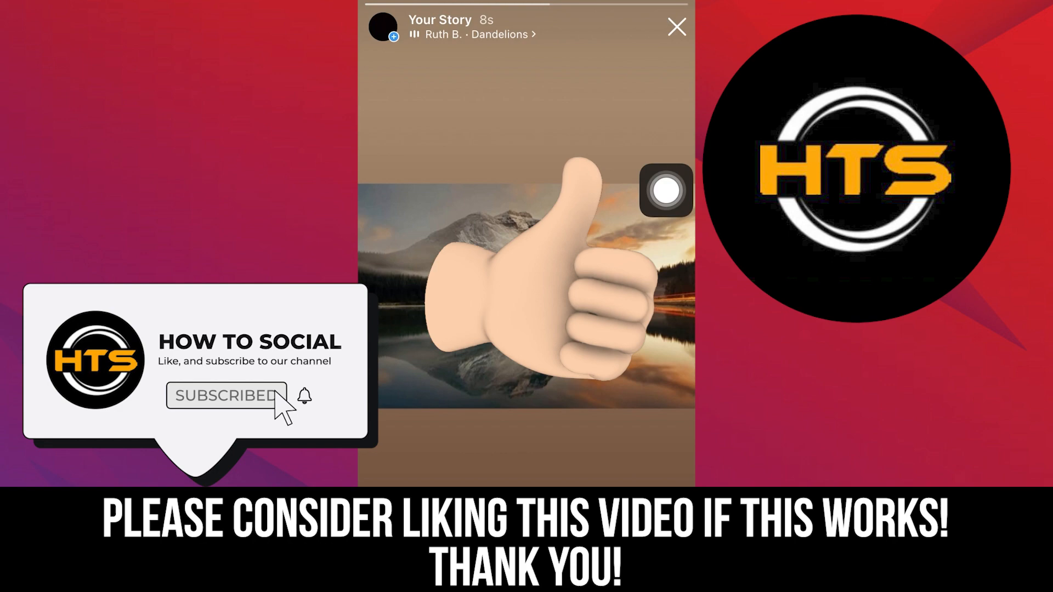